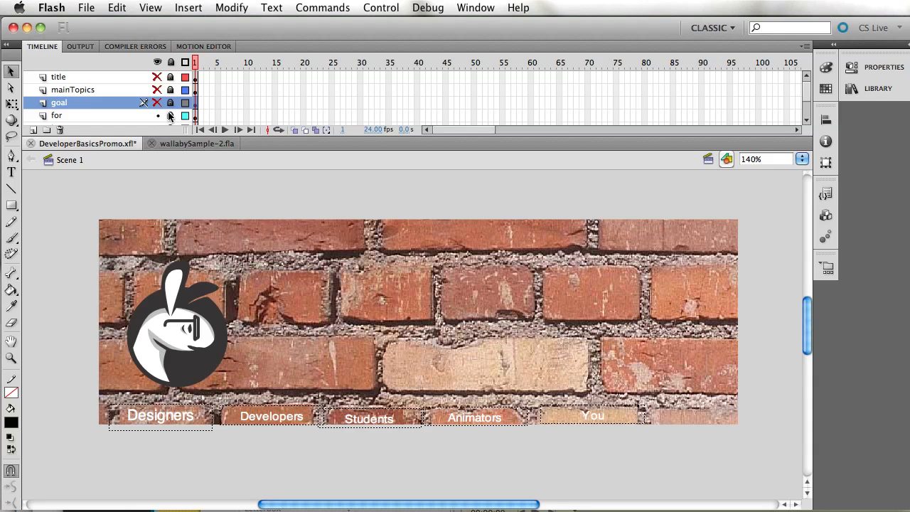
Step: Make the goal layer visible so Developer Foundation and AS 3.0 labels show on the banner
{"action": "scroll", "scroll_direction": "right", "scroll_amount": 3}
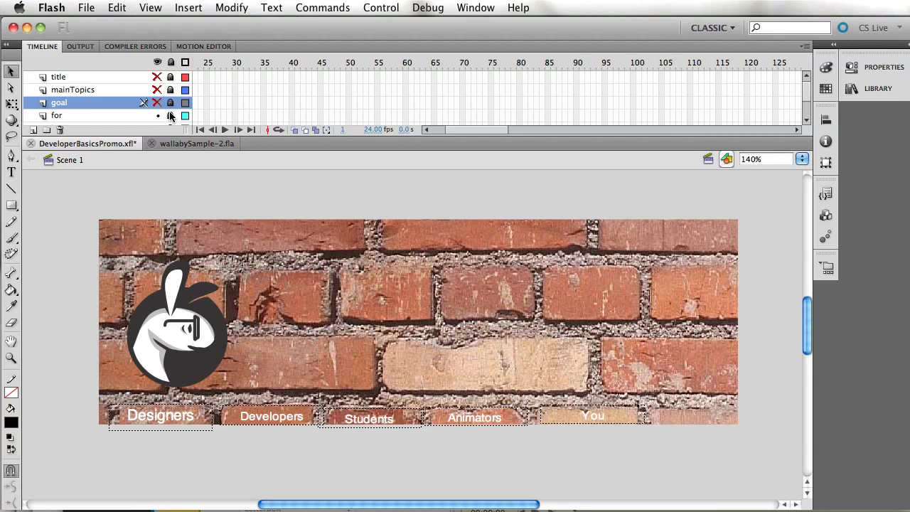
{"action": "left_click", "coordinate": [157, 103]}
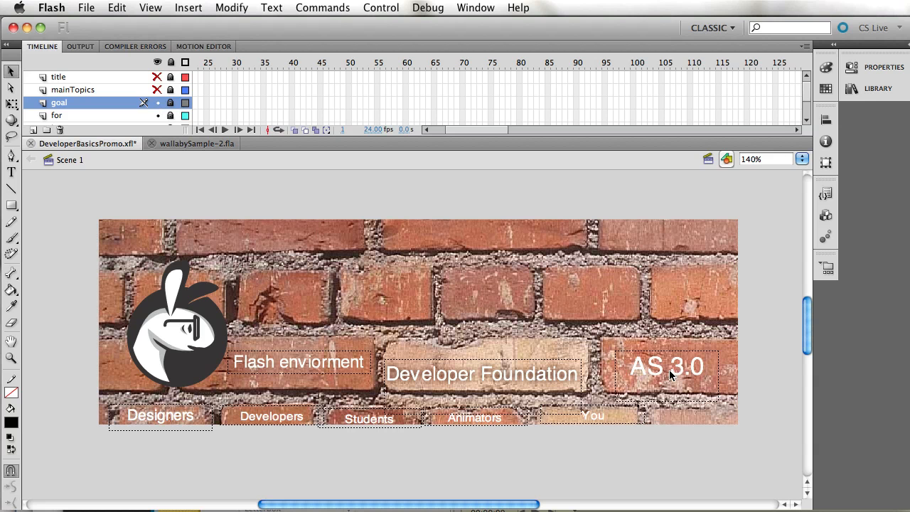
Step: Make the title layer visible to show the 'Developer Basics' heading and tagline over the topic words
{"action": "scroll", "scroll_direction": "down", "scroll_amount": 3}
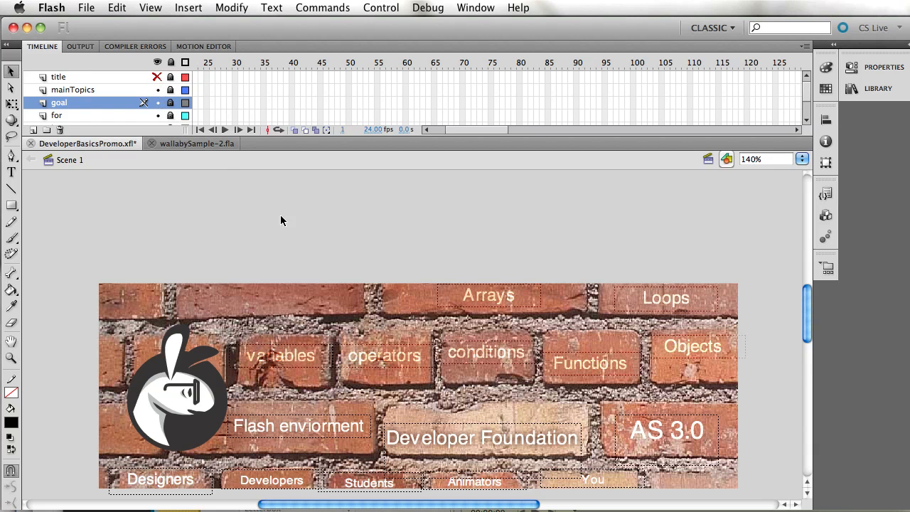
{"action": "mouse_move", "coordinate": [277, 371]}
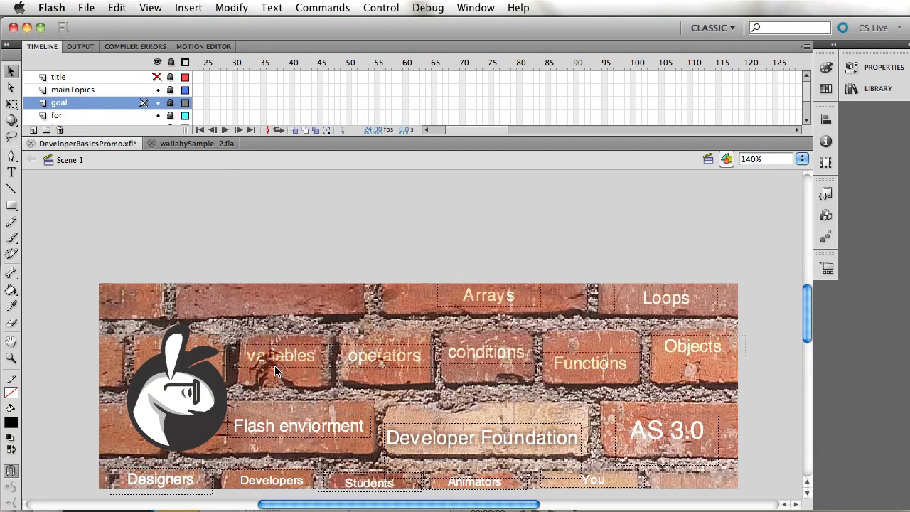
{"action": "mouse_move", "coordinate": [411, 365]}
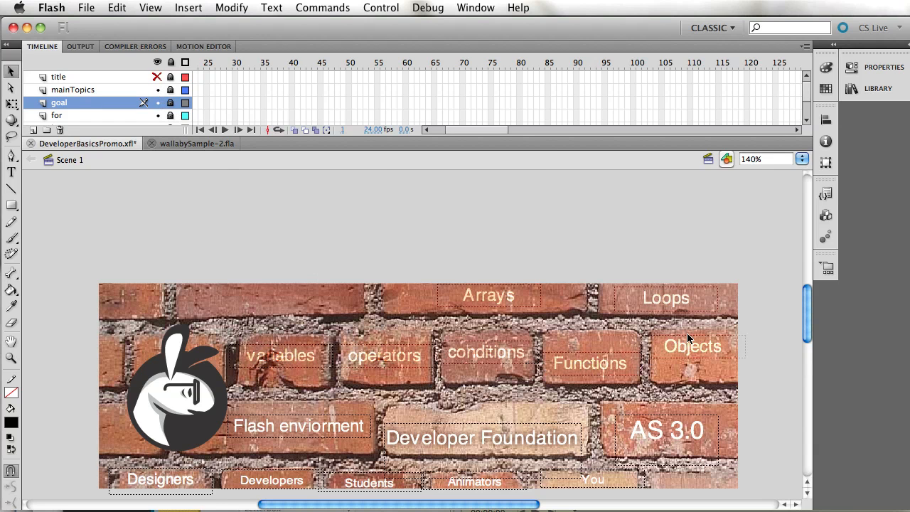
{"action": "mouse_move", "coordinate": [483, 307]}
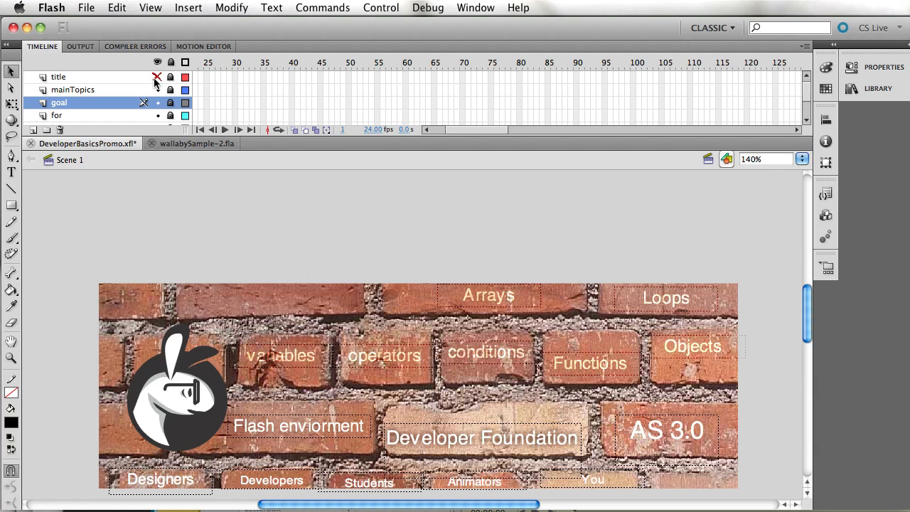
{"action": "left_click", "coordinate": [157, 77]}
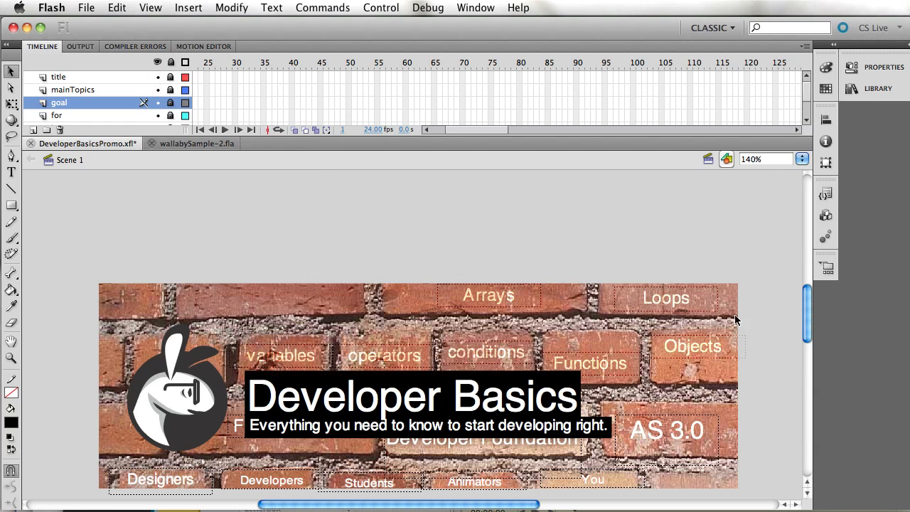